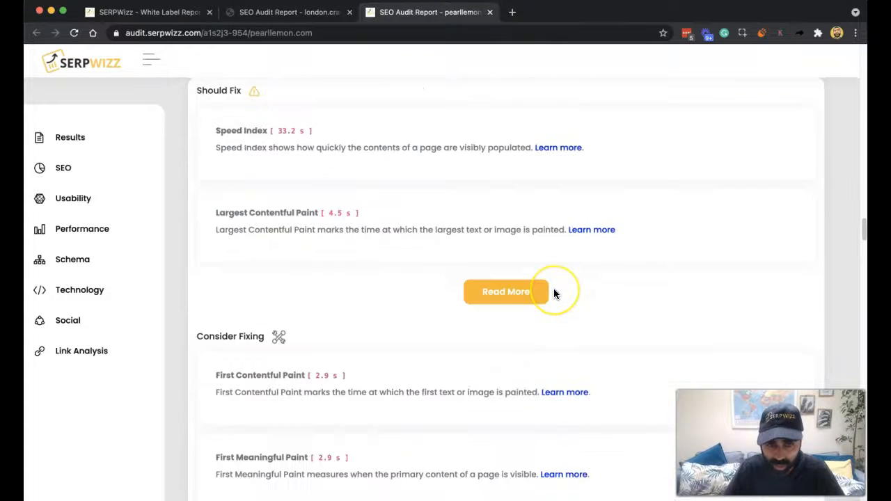
Scroll the pearllemon.com audit report down to the Page Size large-file-size warning card.
scroll("down", 3)
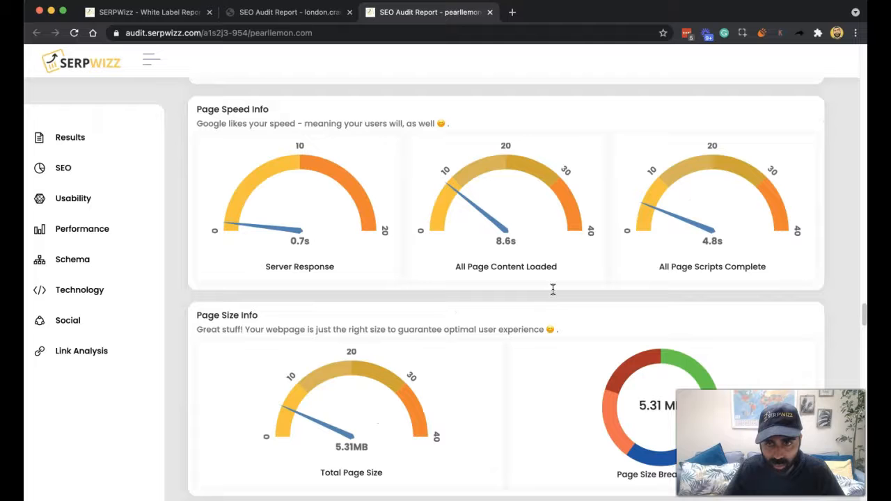
mouse_move(439, 270)
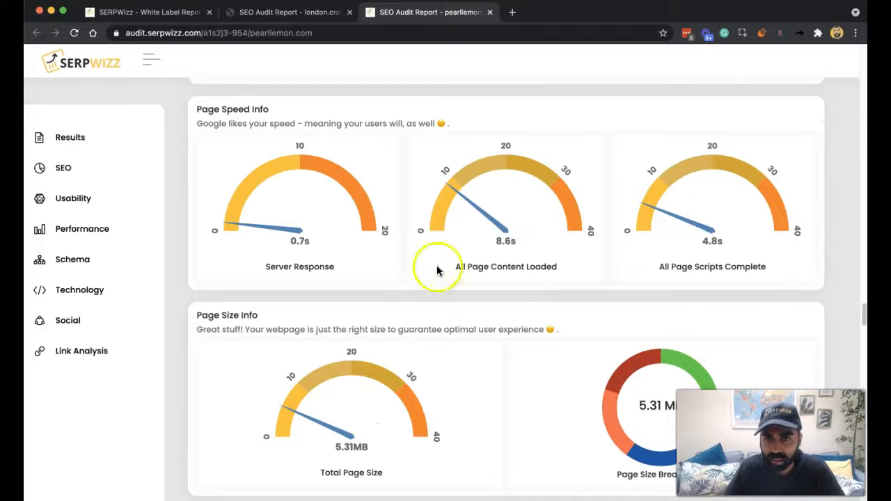
scroll("down", 3)
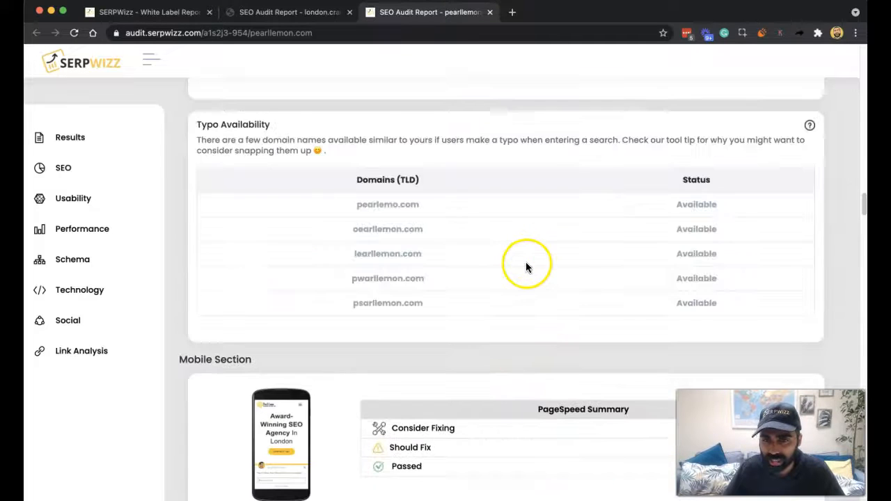
scroll("up", 3)
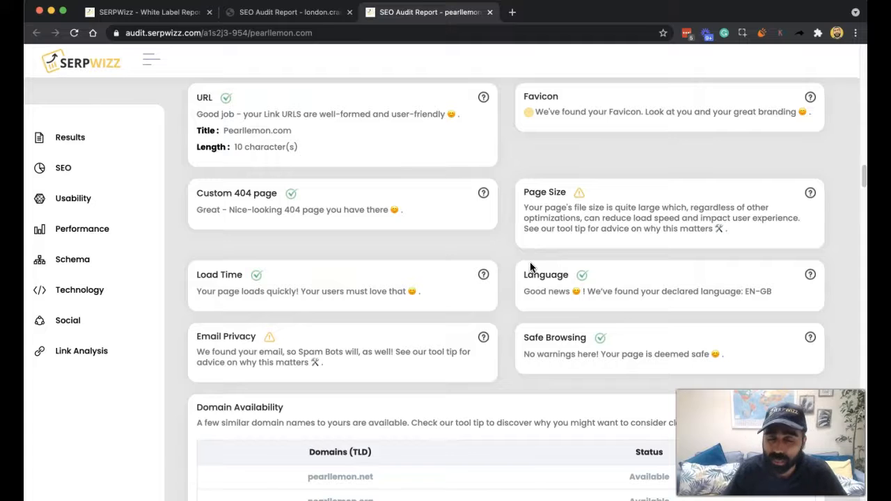
mouse_move(561, 299)
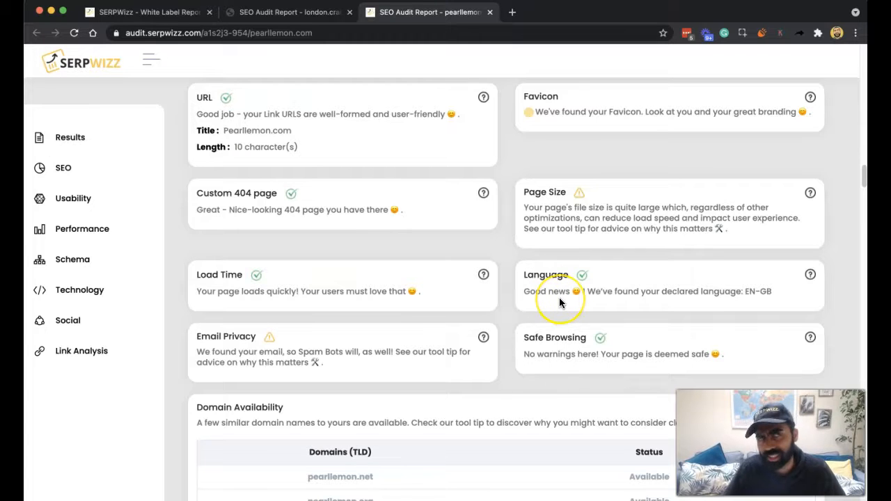
mouse_move(557, 229)
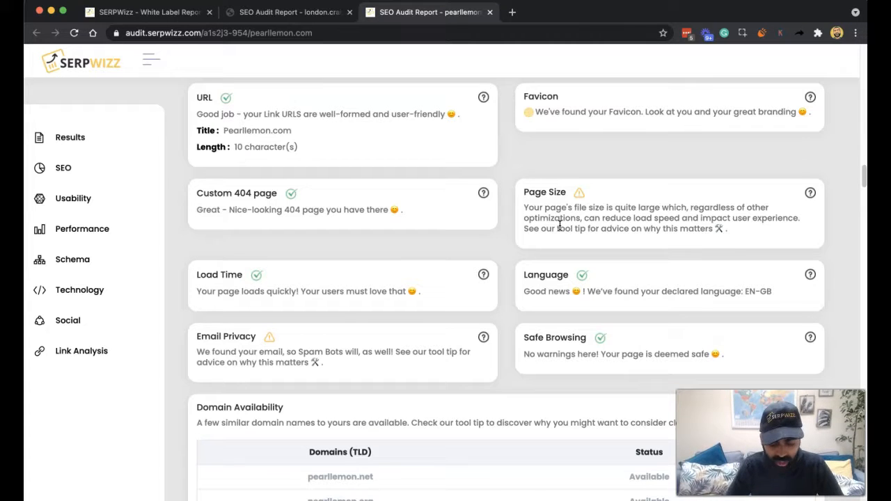
Search Google for 'page size for seo' in a new tab.
left_click(651, 12)
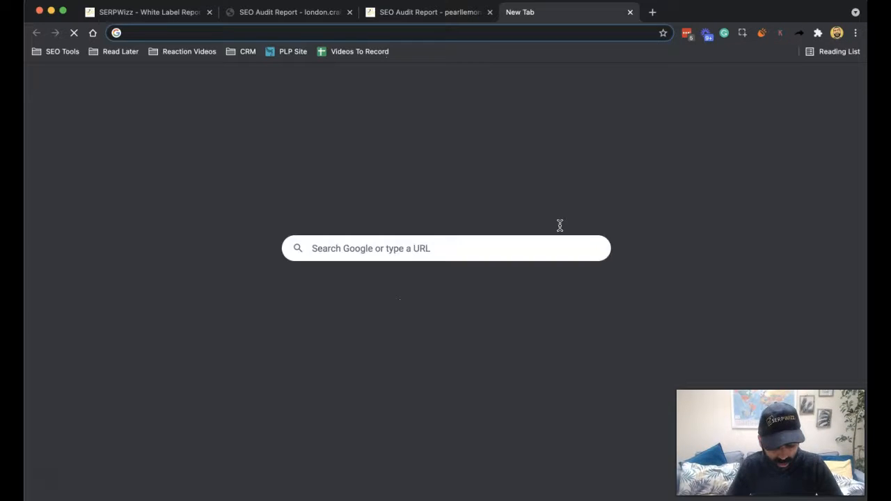
type("page")
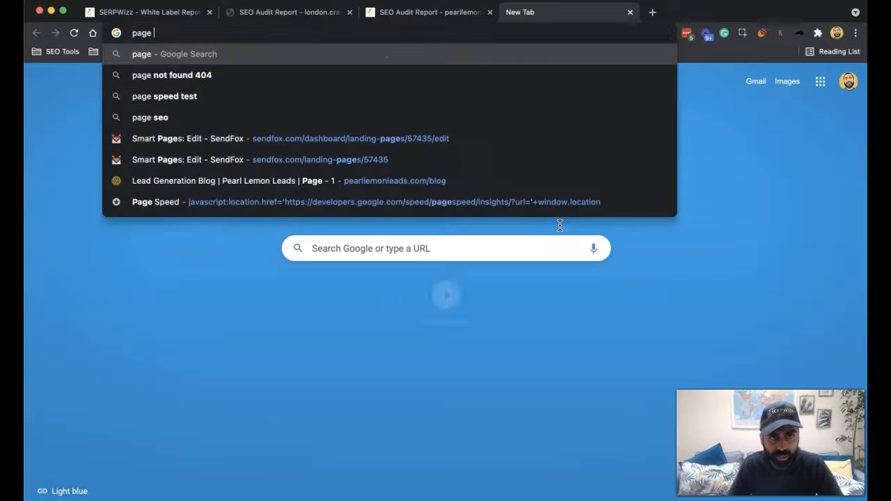
type("size for seo")
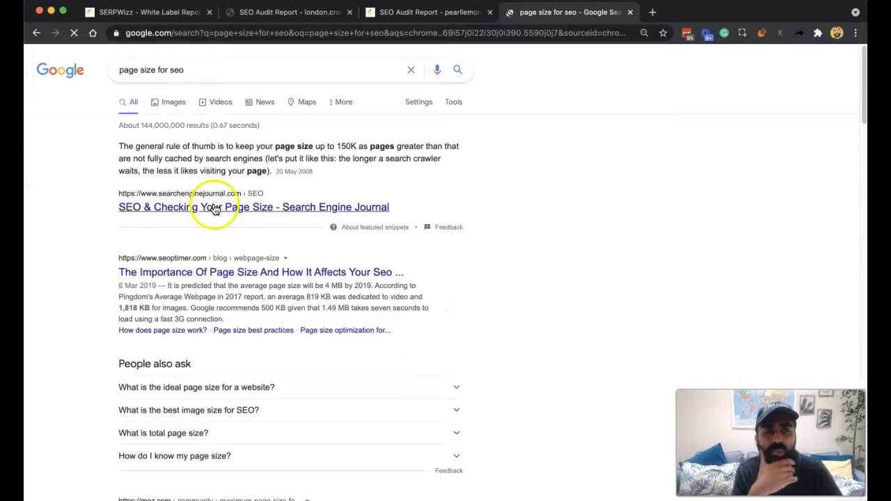
Open the Search Engine Journal page size article and skim the results list.
left_click(253, 206)
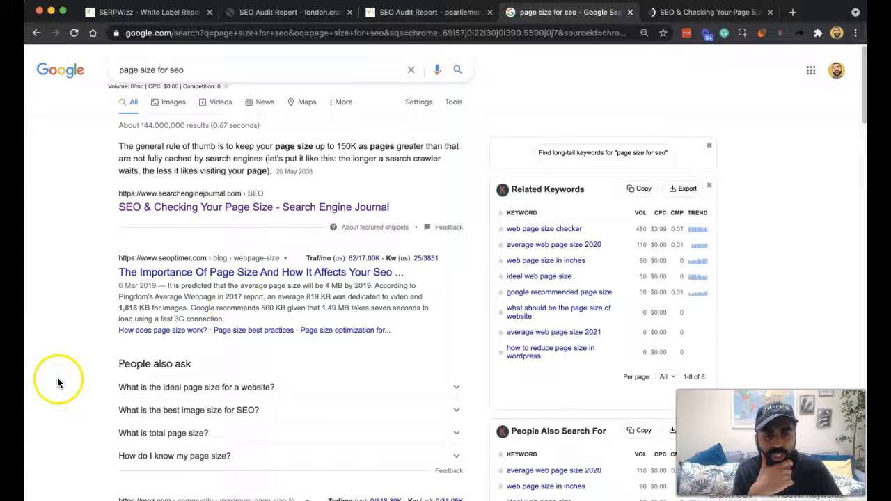
scroll("down", 3)
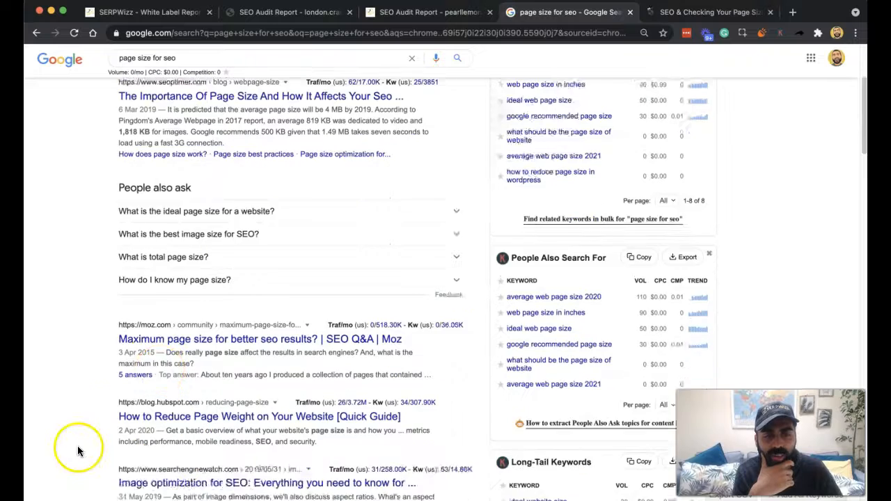
scroll("down", 3)
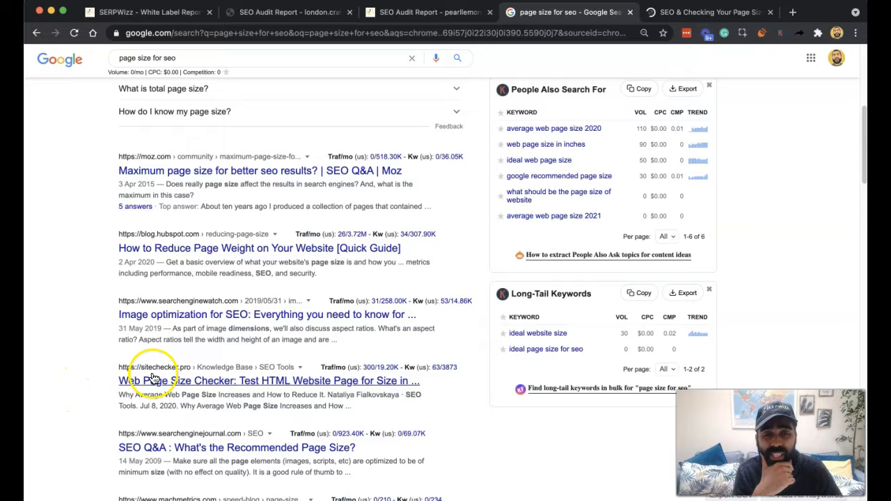
scroll("up", 3)
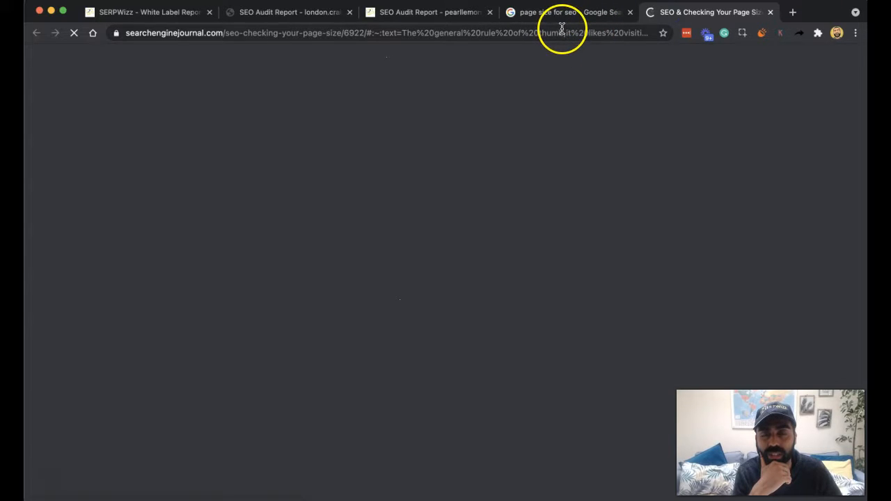
Open the SEOptimer page size result in its own tab from the Google results.
left_click(564, 12)
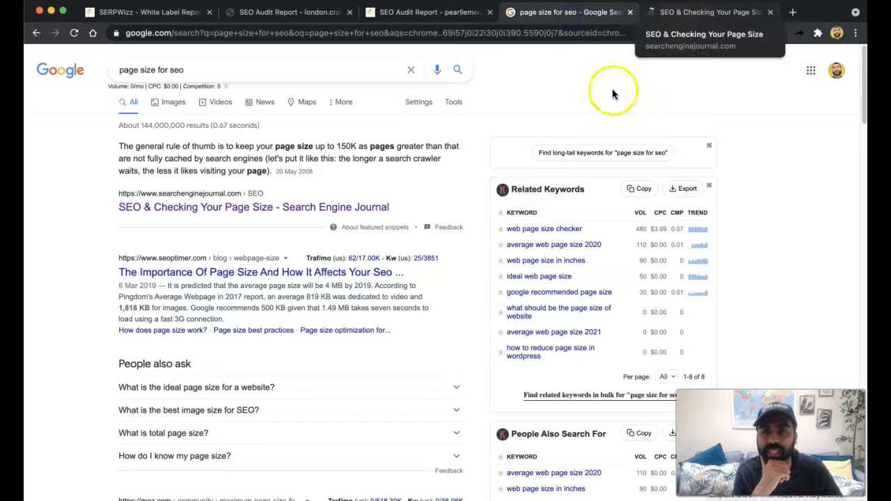
left_click(792, 12)
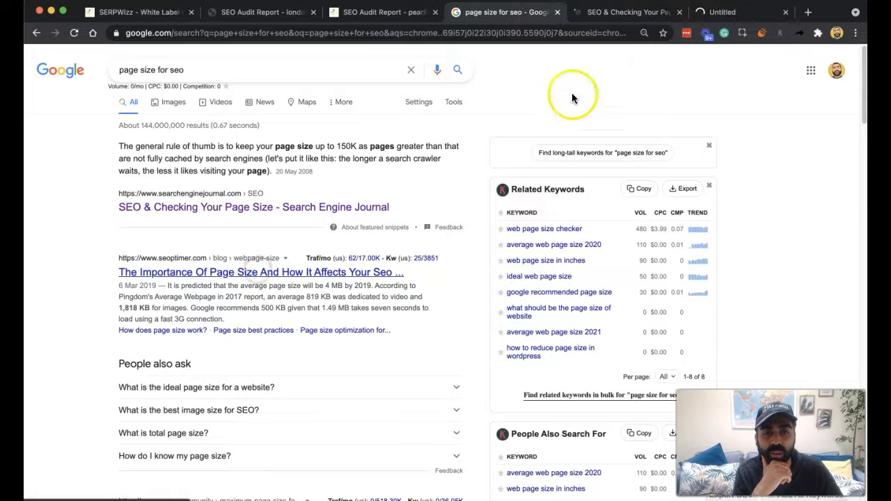
left_click(253, 206)
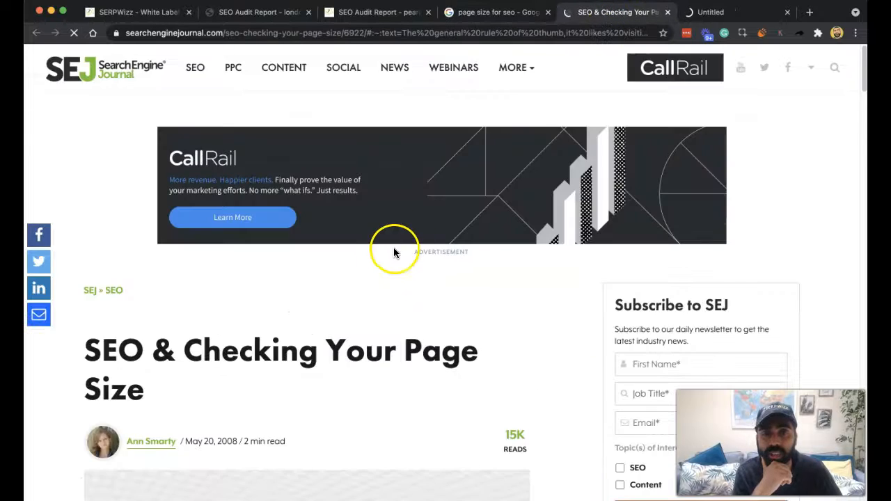
Read the SEJ article's 150K page-size rule of thumb, then return to the results.
scroll("down", 3)
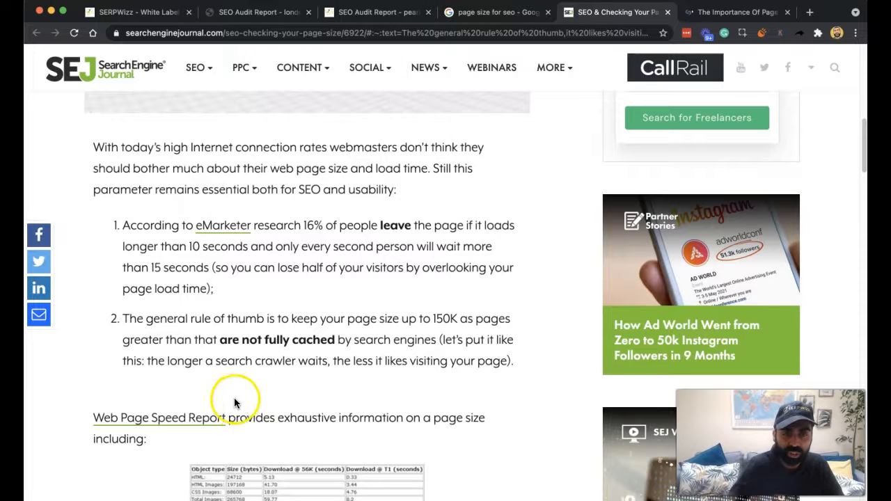
scroll("up", 3)
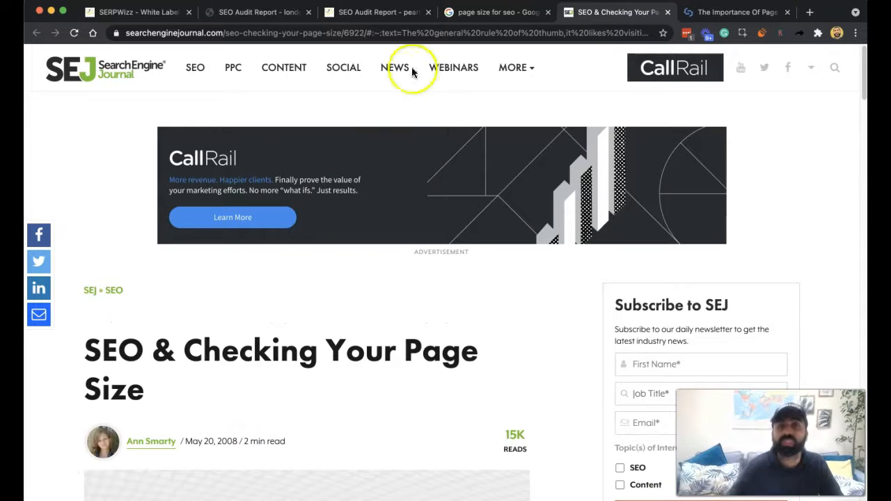
left_click(494, 12)
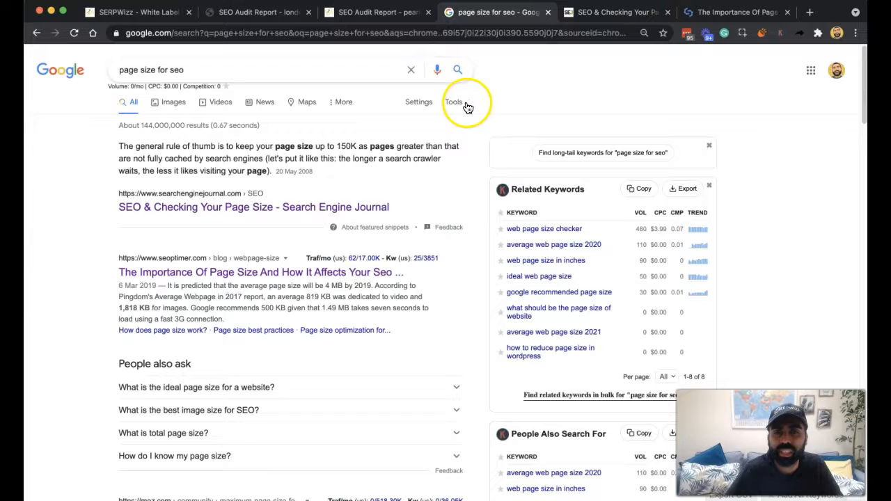
Restrict the 'page size for seo' results to a recent date range via Tools.
left_click(453, 102)
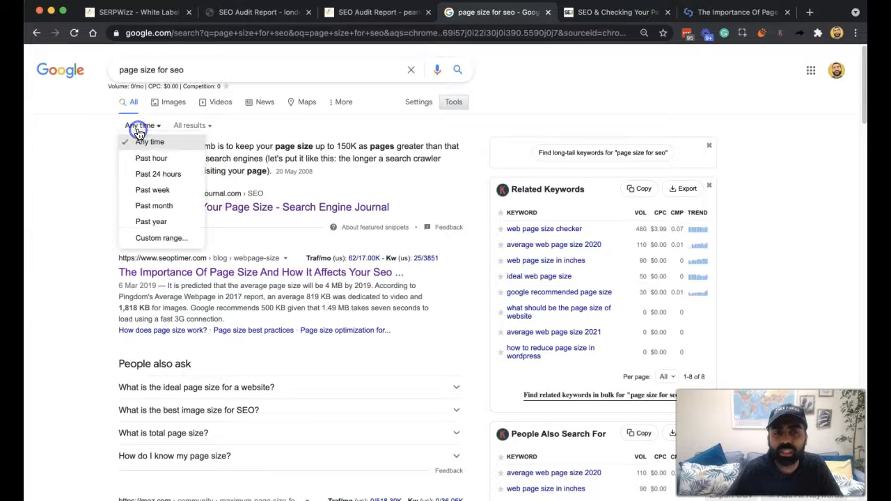
left_click(148, 142)
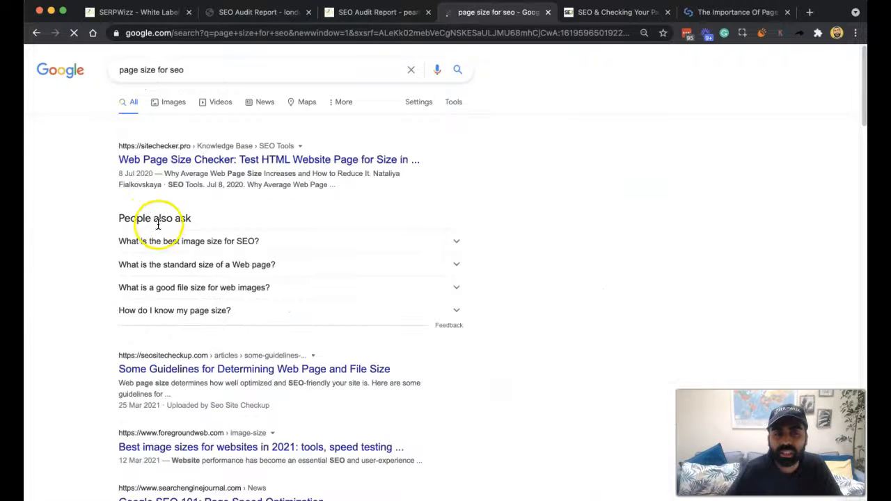
scroll("down", 3)
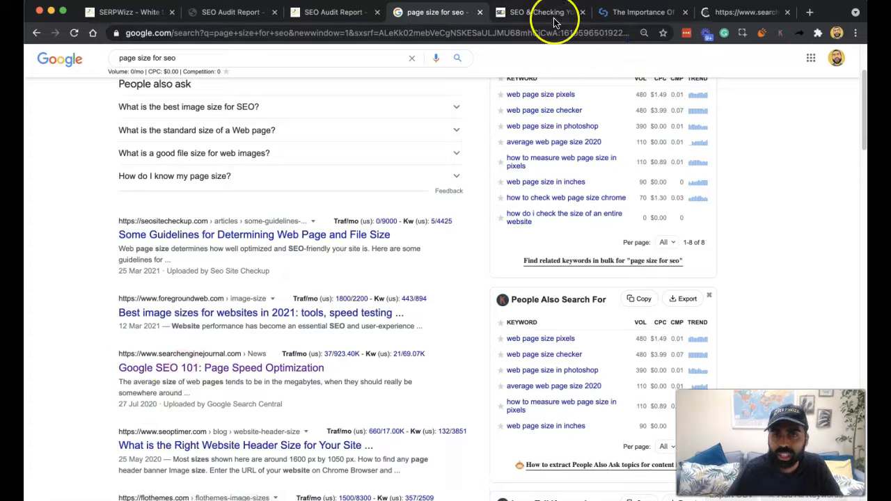
Return to the SEJ page-size article and dismiss its newsletter popup.
left_click(539, 12)
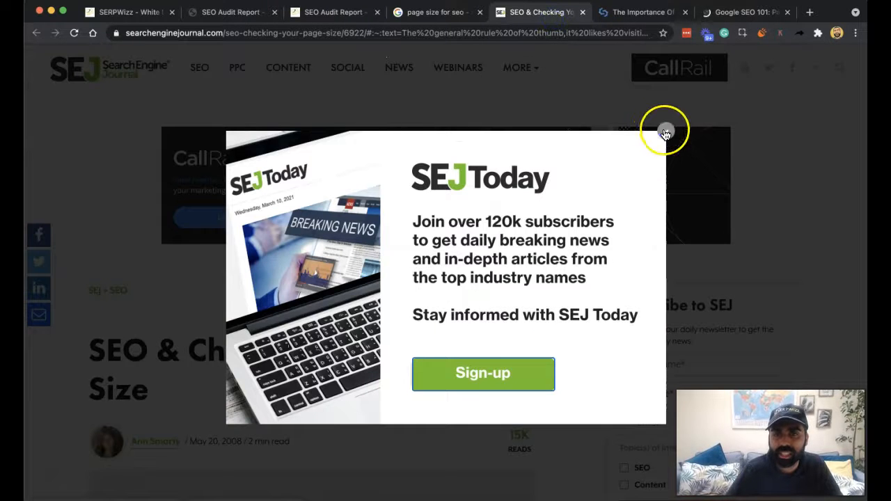
left_click(664, 132)
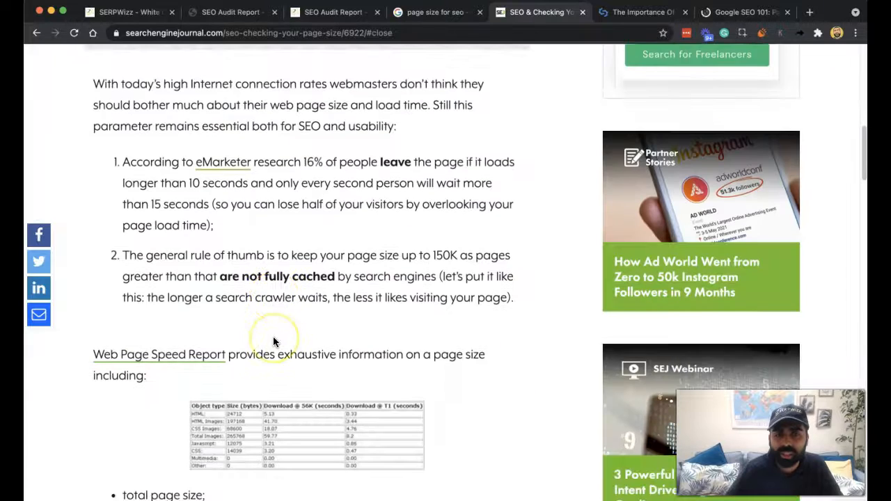
scroll("up", 3)
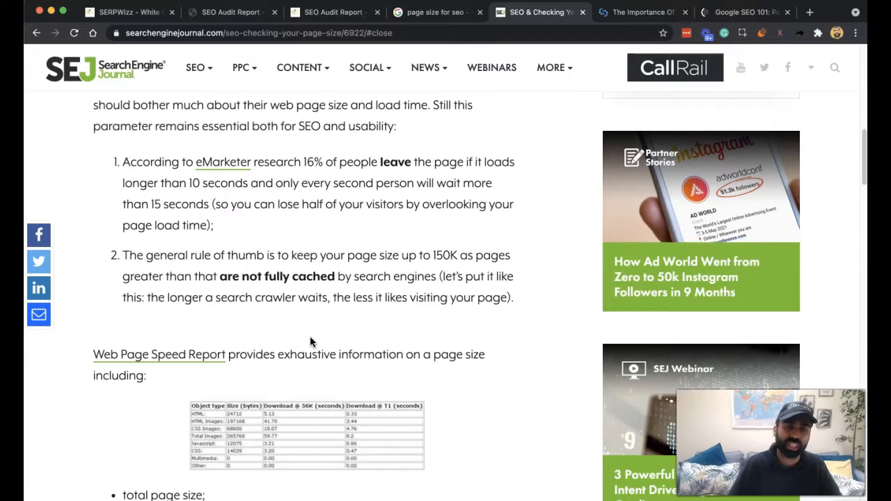
left_click(317, 348)
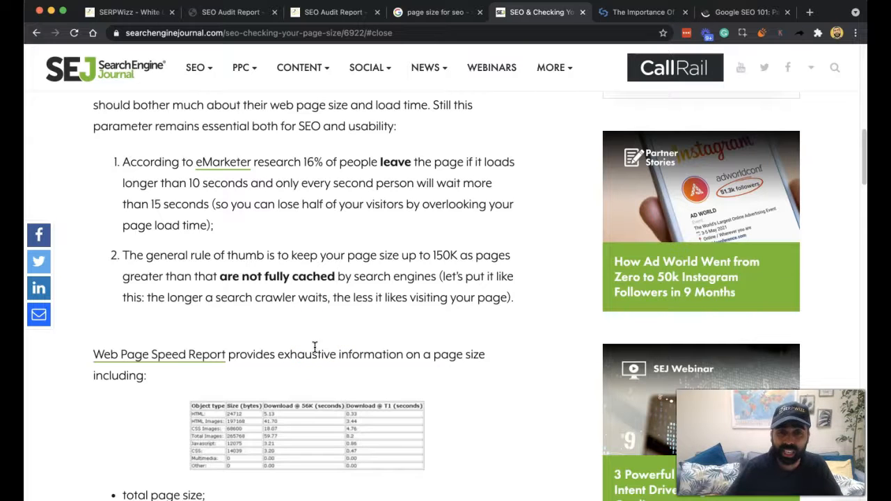
Read the SEJ article down to its bulleted tips on reducing page weight.
scroll("down", 3)
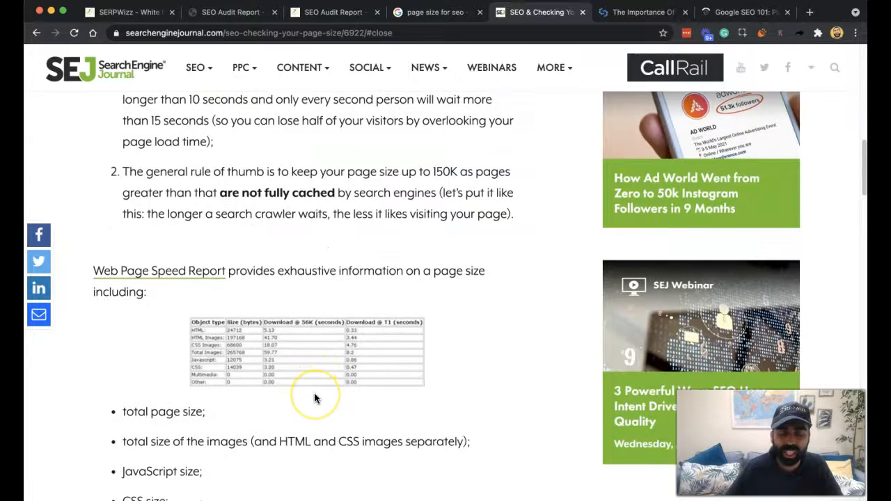
mouse_move(316, 398)
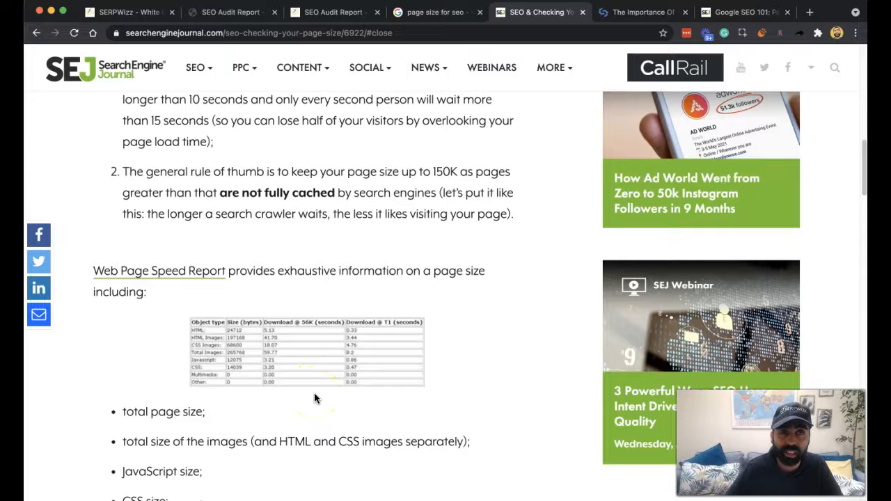
mouse_move(628, 284)
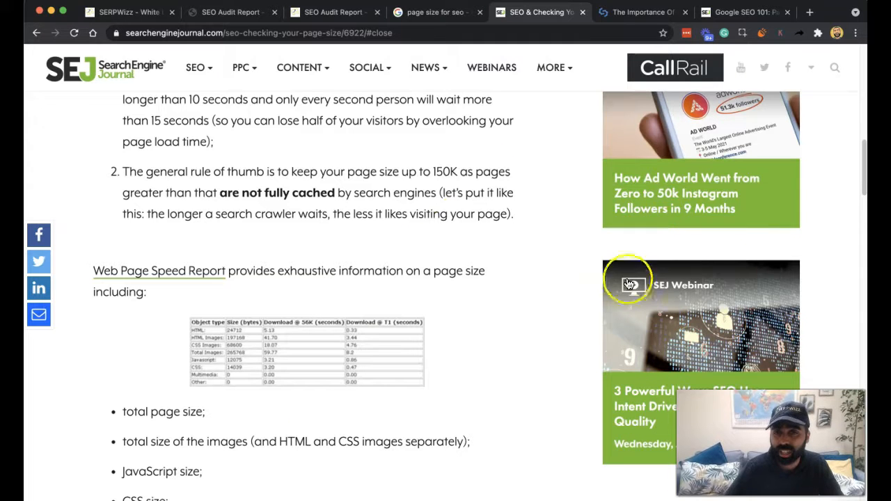
scroll("down", 3)
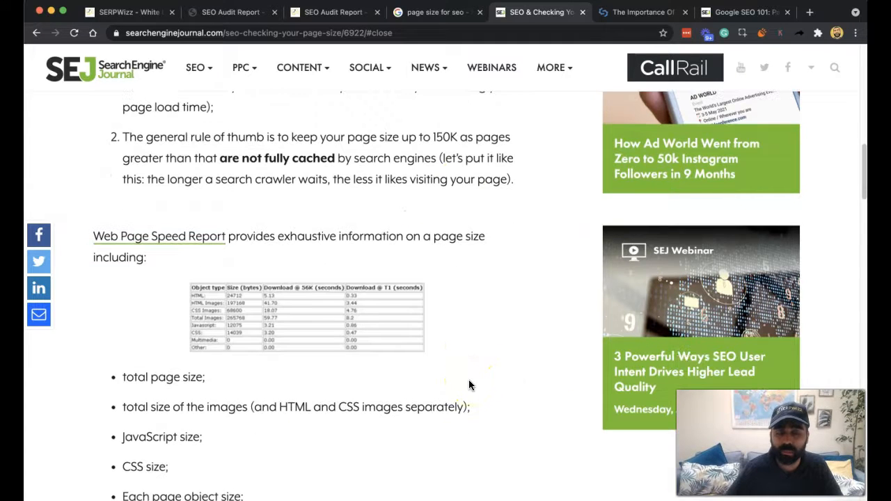
scroll("down", 3)
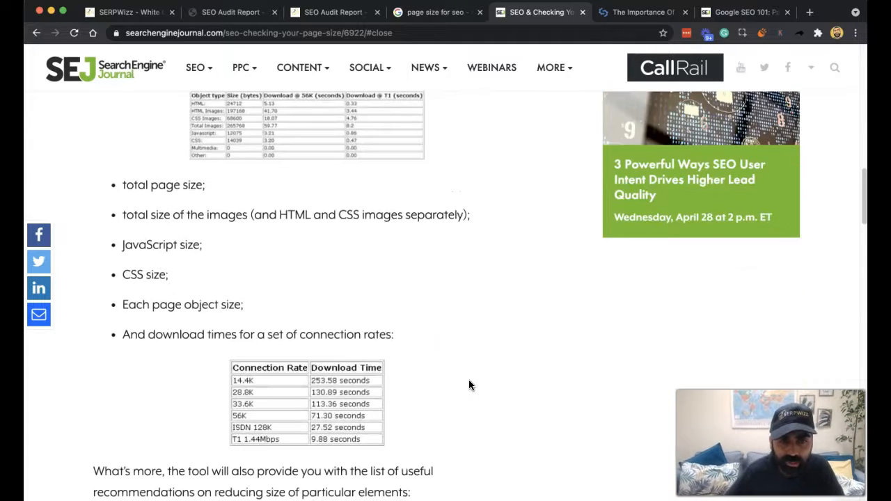
scroll("down", 3)
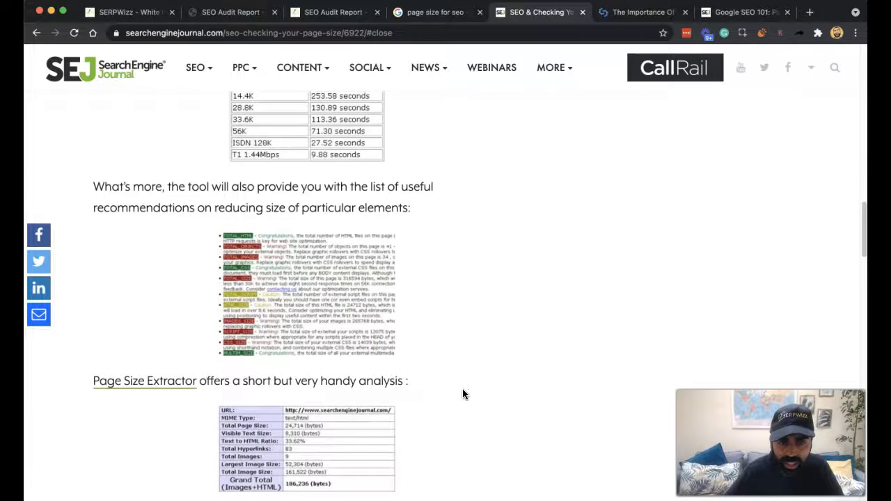
scroll("down", 3)
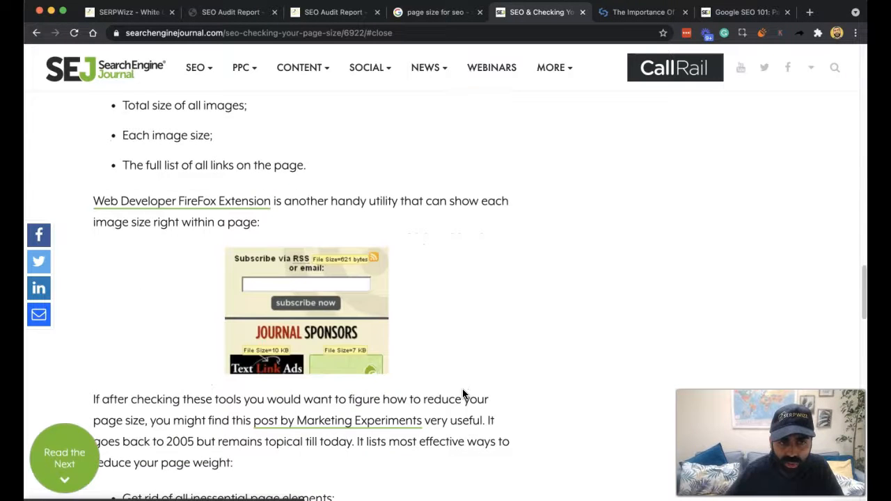
scroll("down", 3)
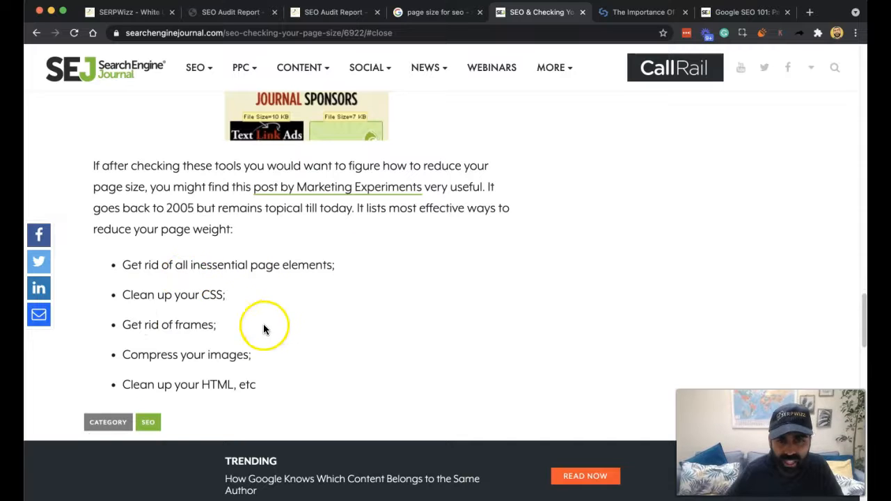
mouse_move(281, 334)
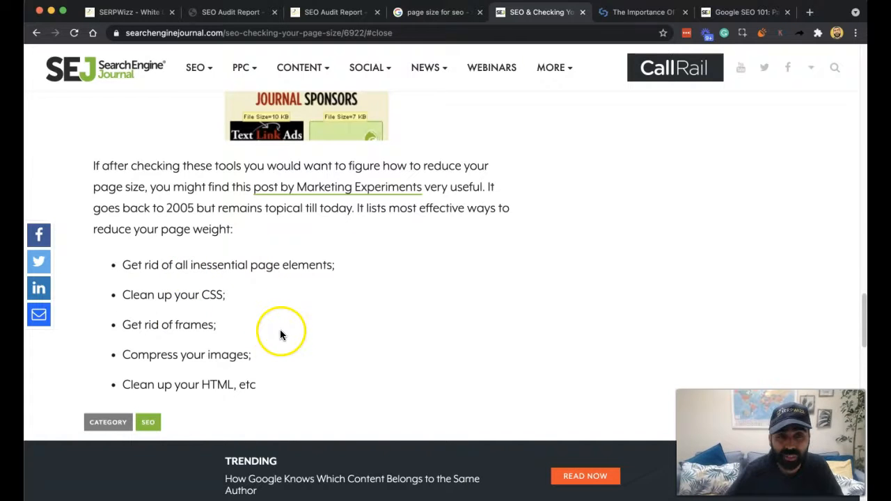
scroll("up", 3)
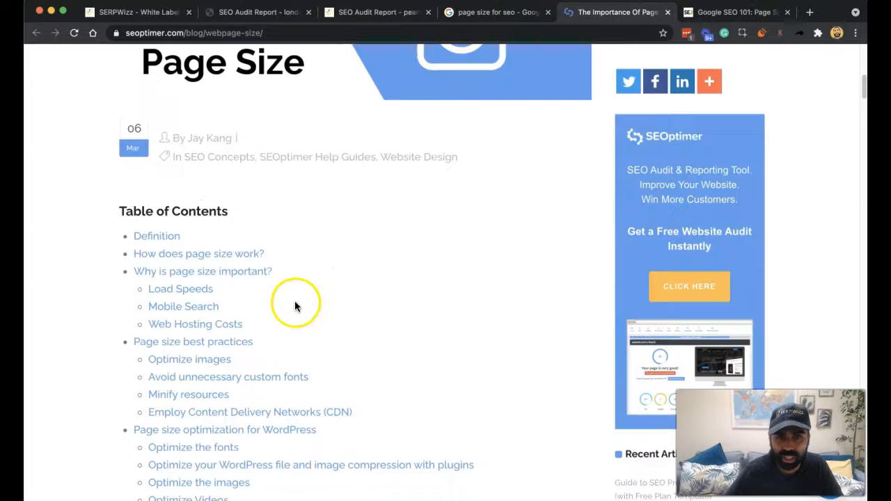
Skim the SEOptimer webpage-size article's contents, sections and resource breakdown, then return to the top.
scroll("down", 3)
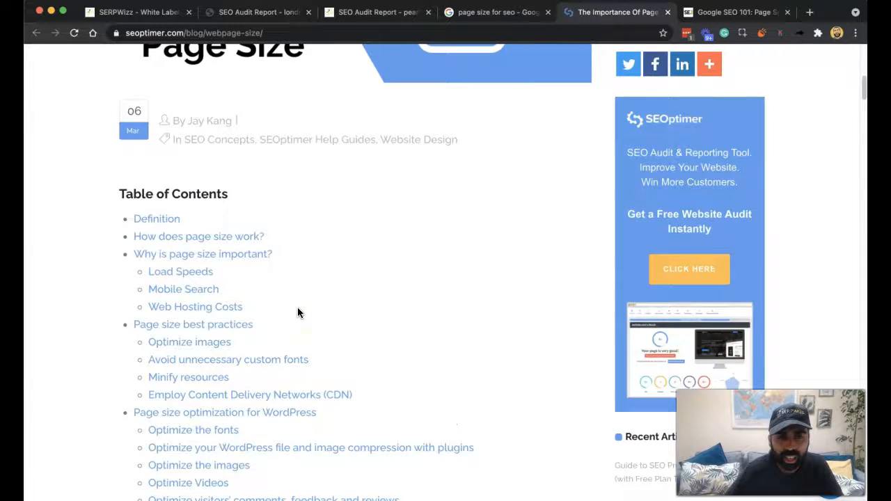
scroll("down", 3)
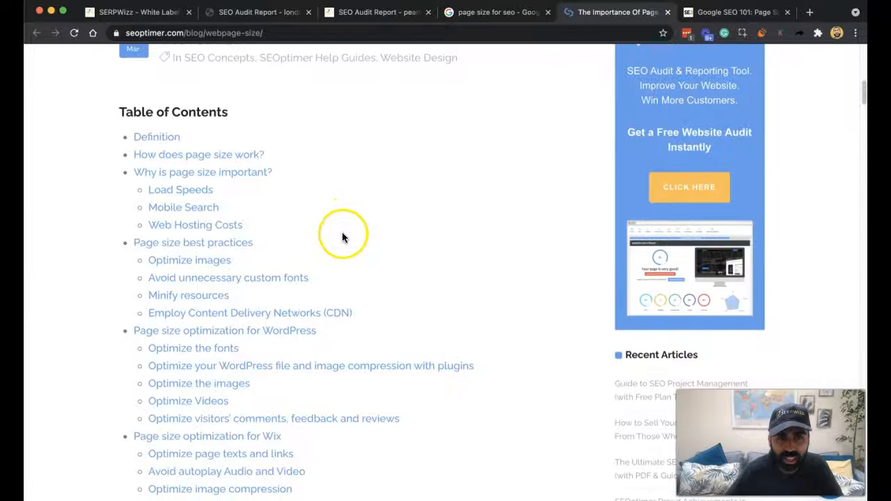
scroll("down", 3)
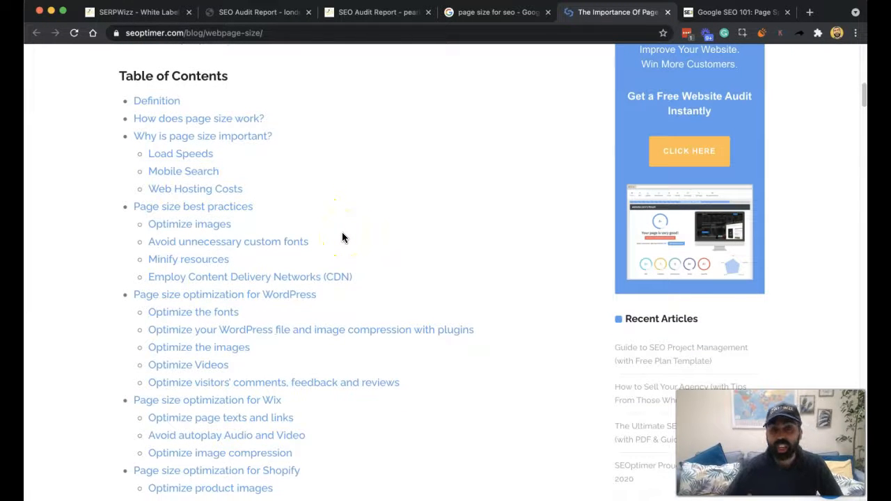
scroll("down", 3)
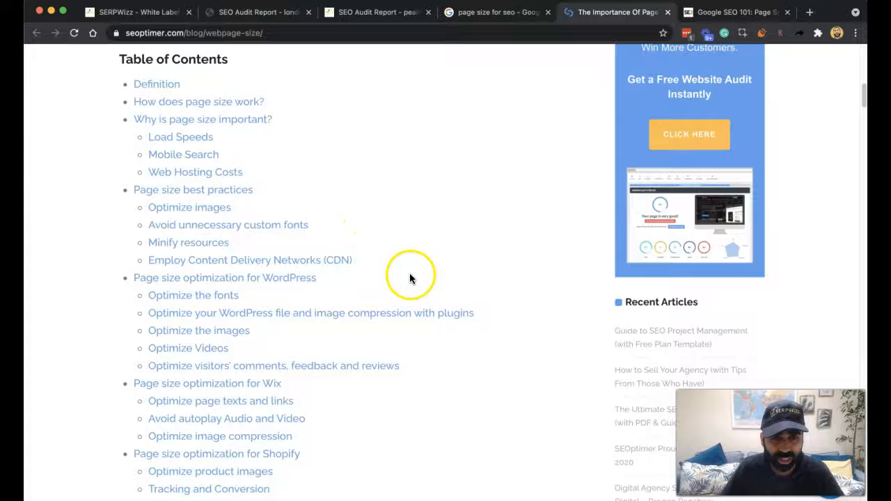
scroll("down", 3)
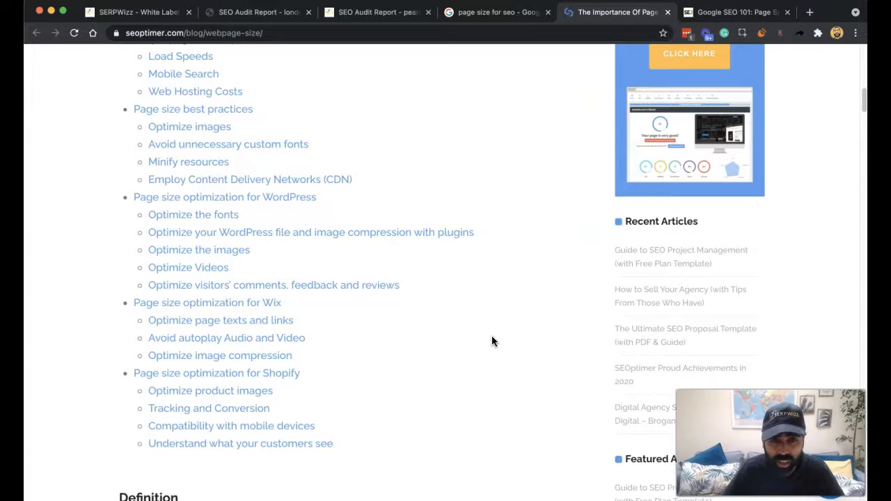
scroll("down", 3)
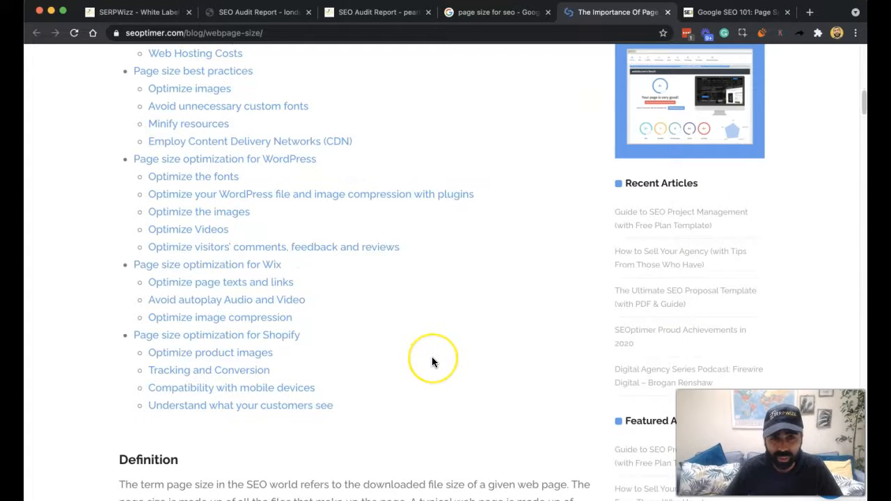
mouse_move(393, 391)
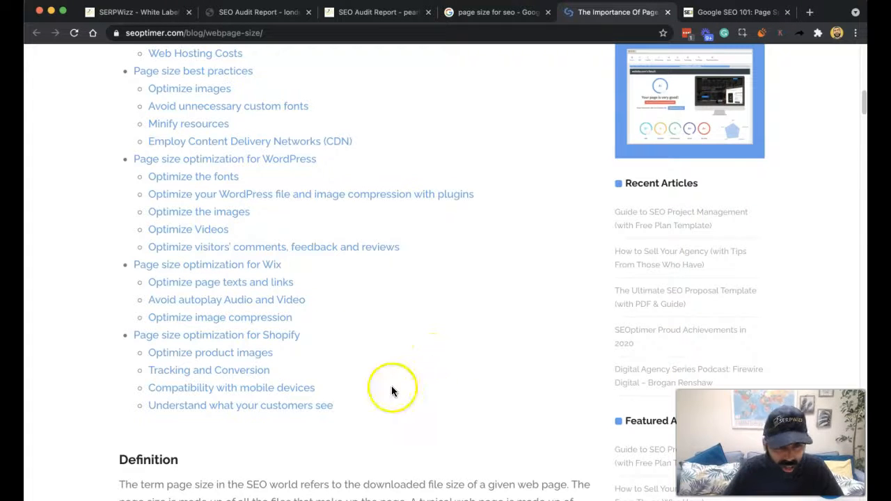
scroll("down", 3)
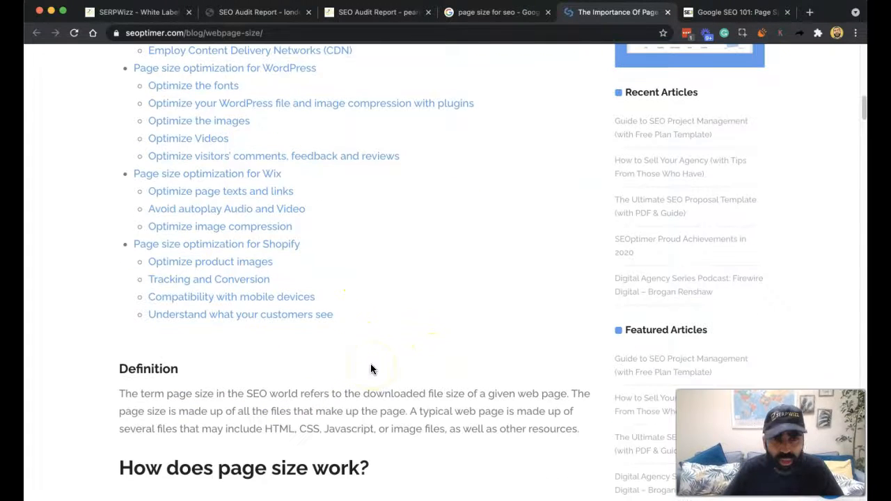
scroll("down", 3)
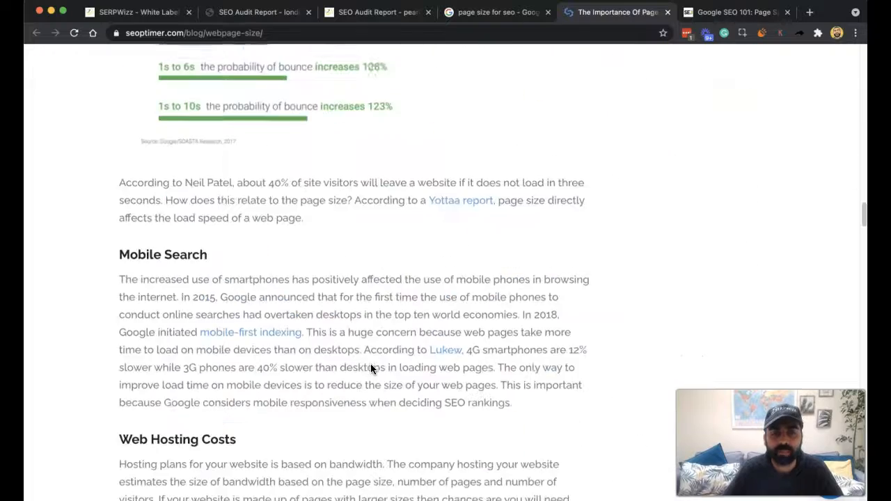
scroll("down", 3)
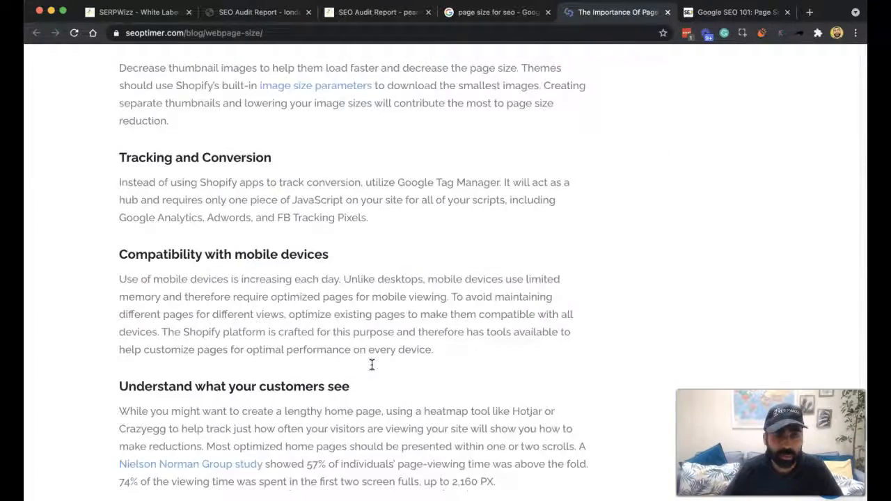
scroll("up", 3)
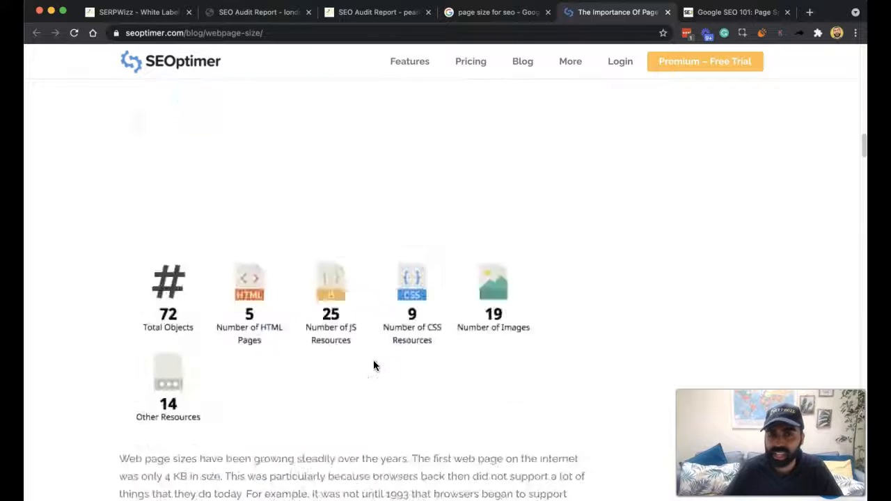
scroll("up", 3)
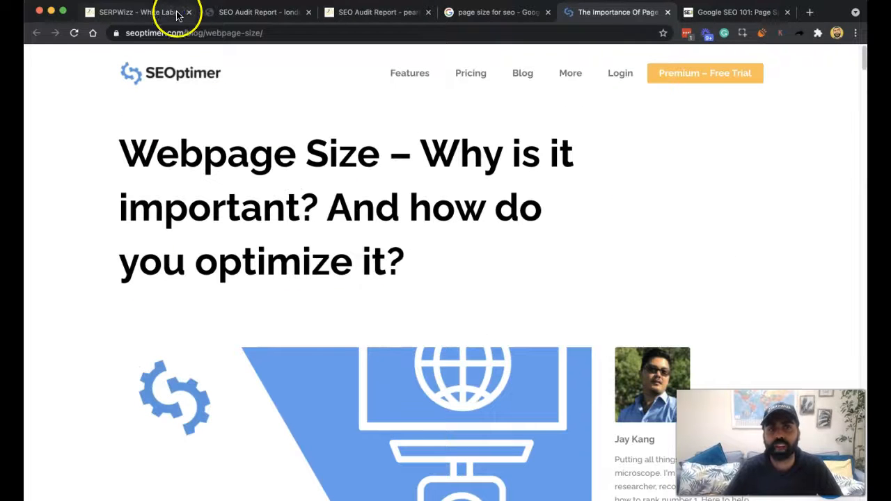
Compare Craigslist's passing Page Size check with pearllemon.com's Page Size warning across report tabs.
left_click(133, 12)
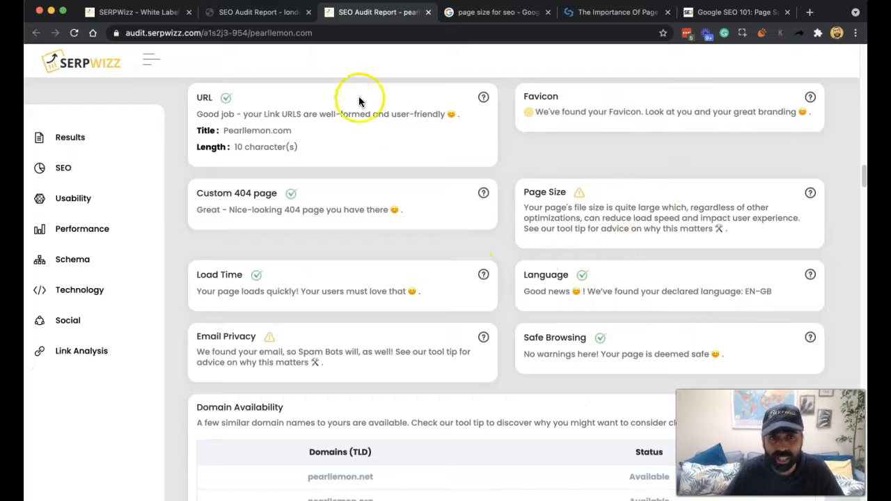
left_click(257, 11)
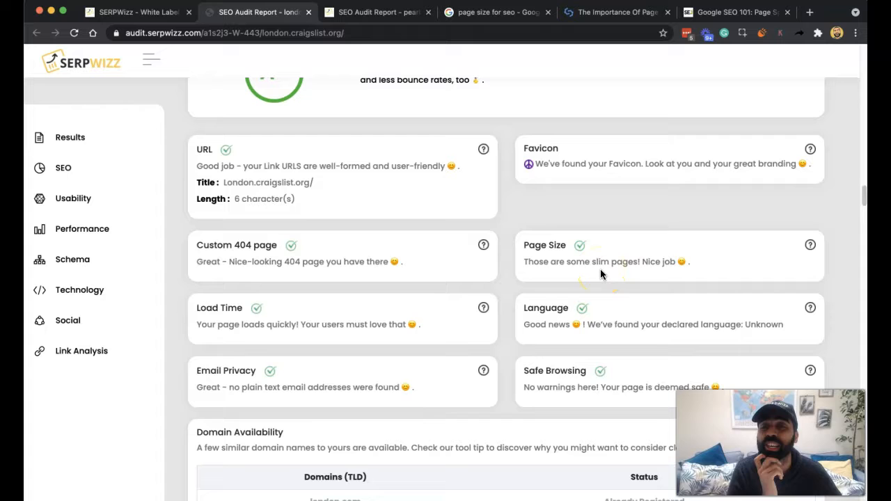
mouse_move(435, 70)
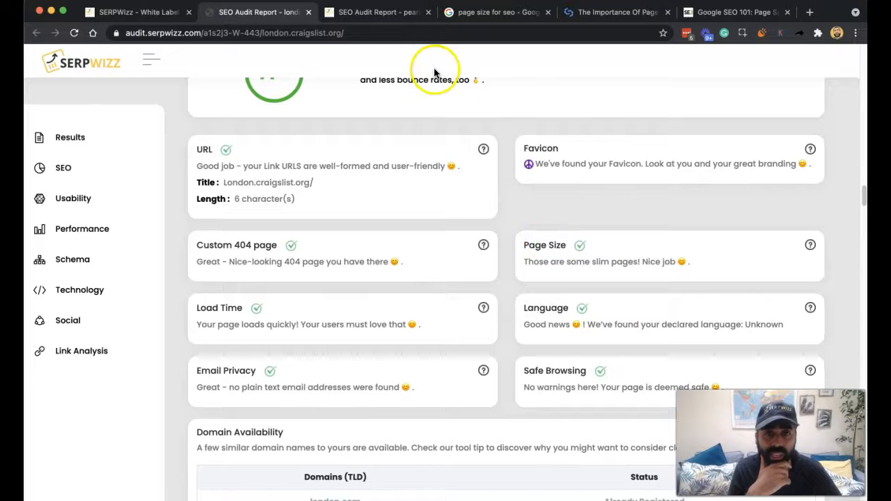
left_click(378, 12)
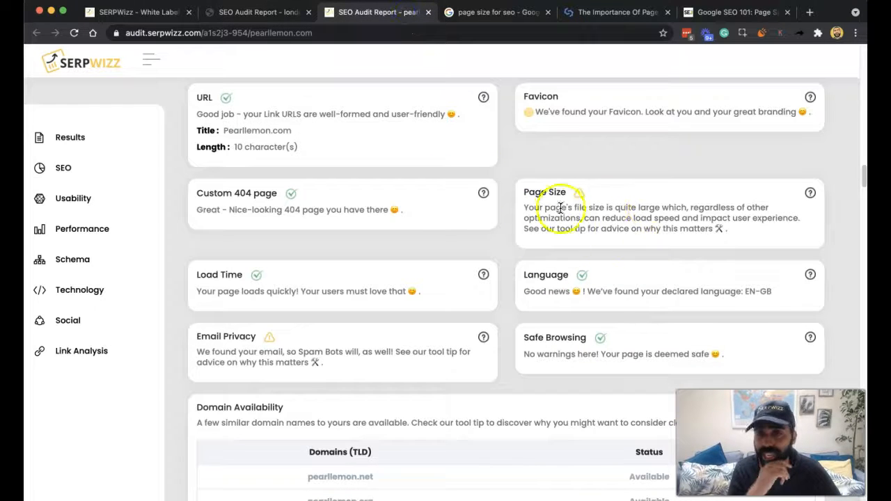
mouse_move(639, 263)
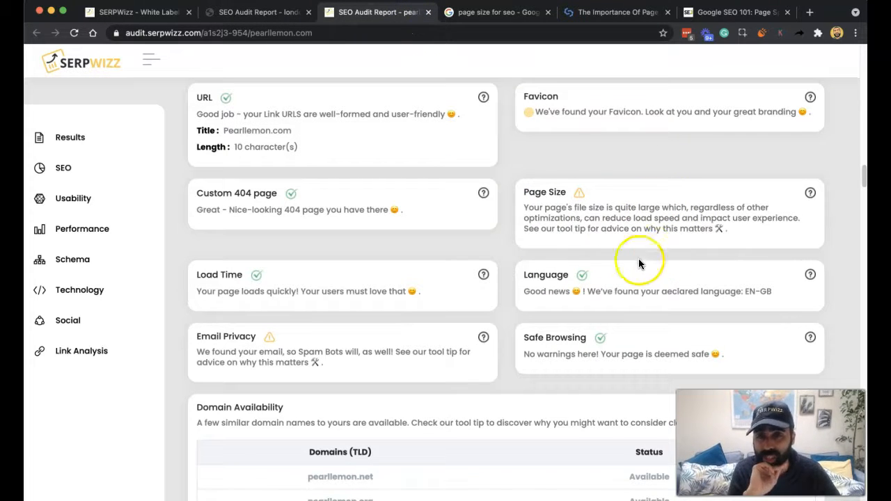
mouse_move(593, 248)
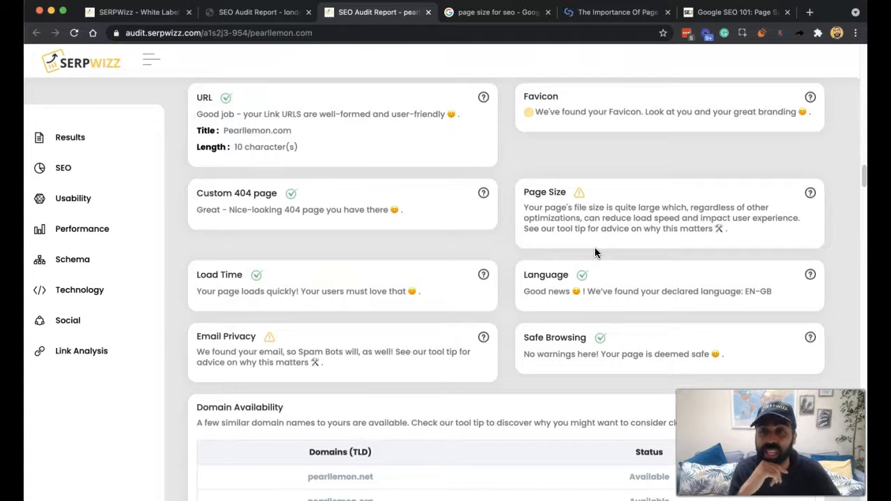
mouse_move(574, 268)
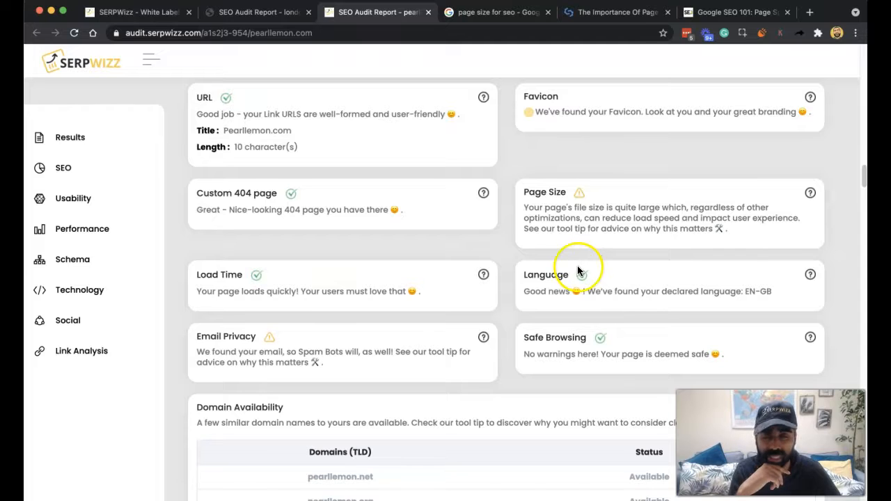
mouse_move(629, 285)
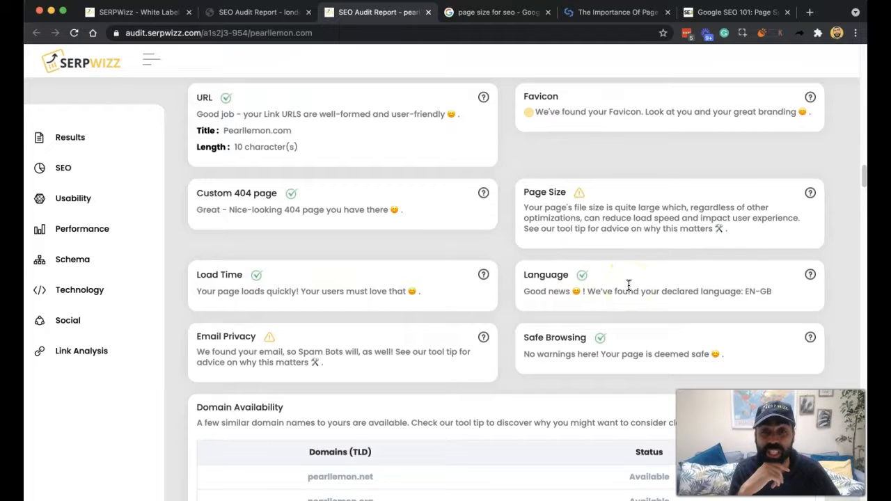
mouse_move(360, 410)
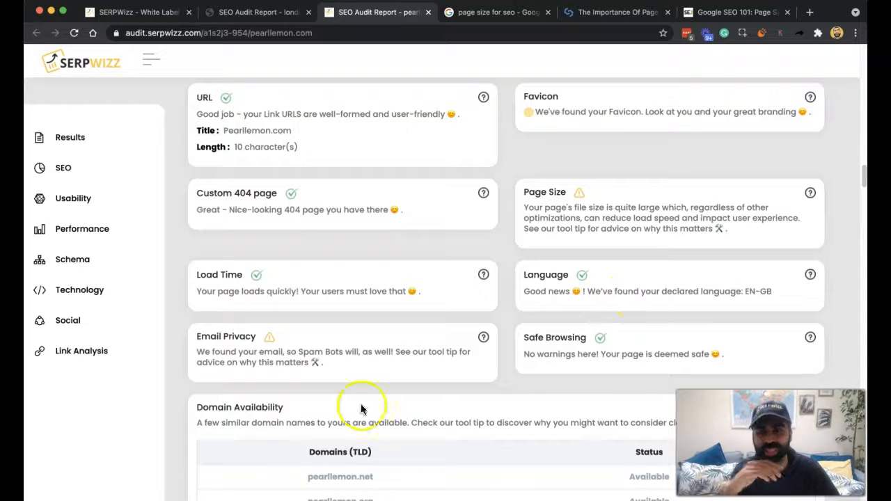